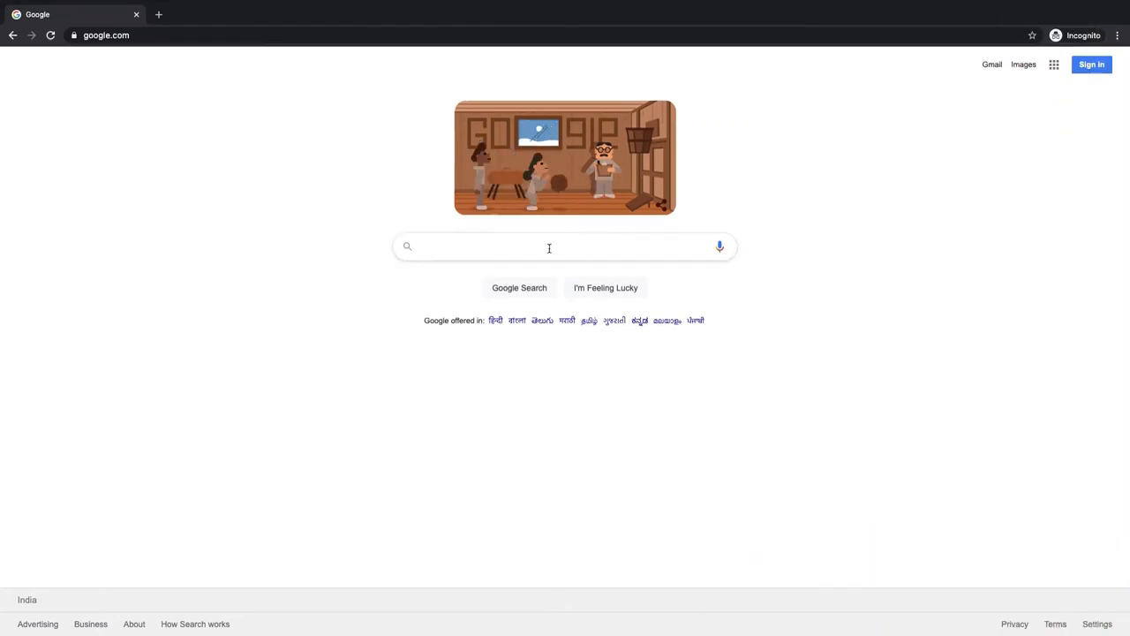
- Search Google for 'Spark AR' and pick the Spark AR Studio Download result
text(Spark AR)
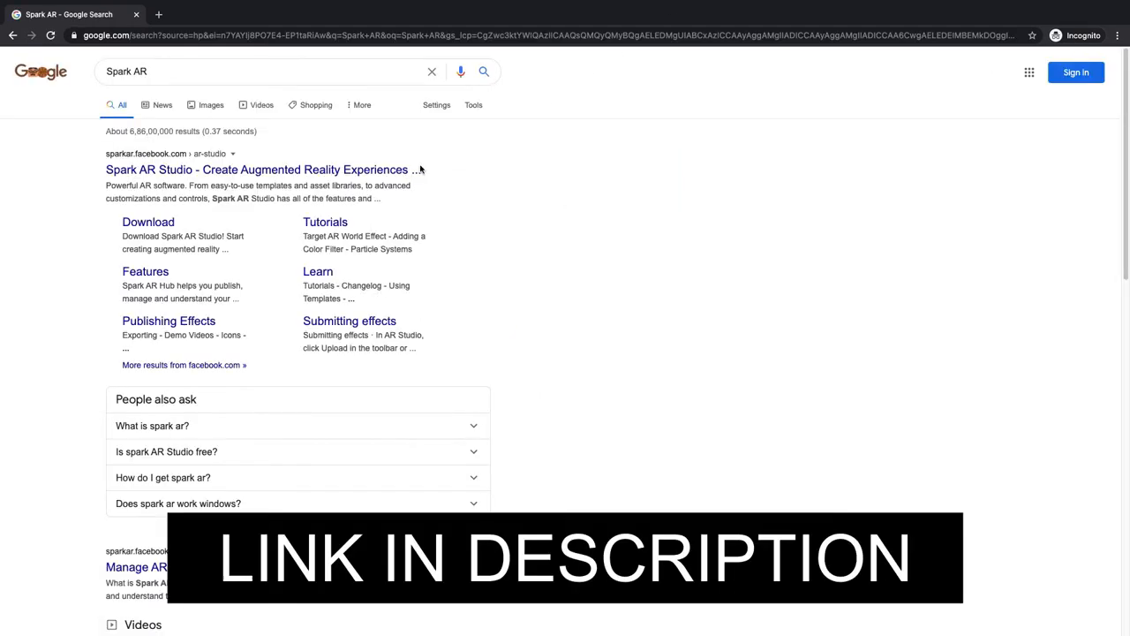
click(148, 223)
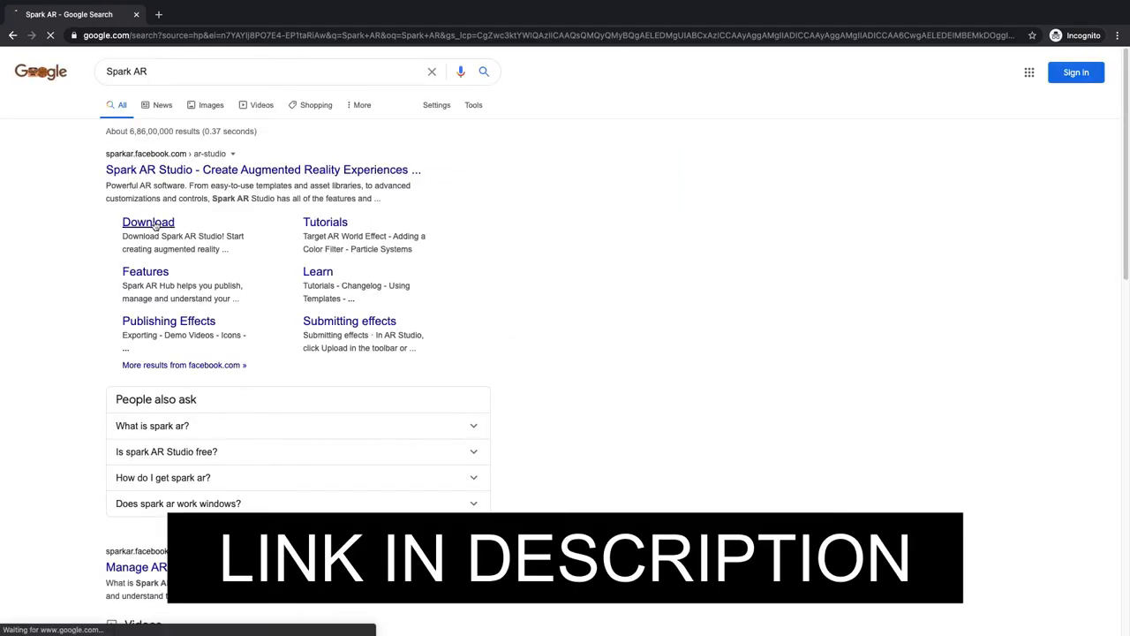
- Start the Spark AR Studio download from the site's pink Download button
click(149, 222)
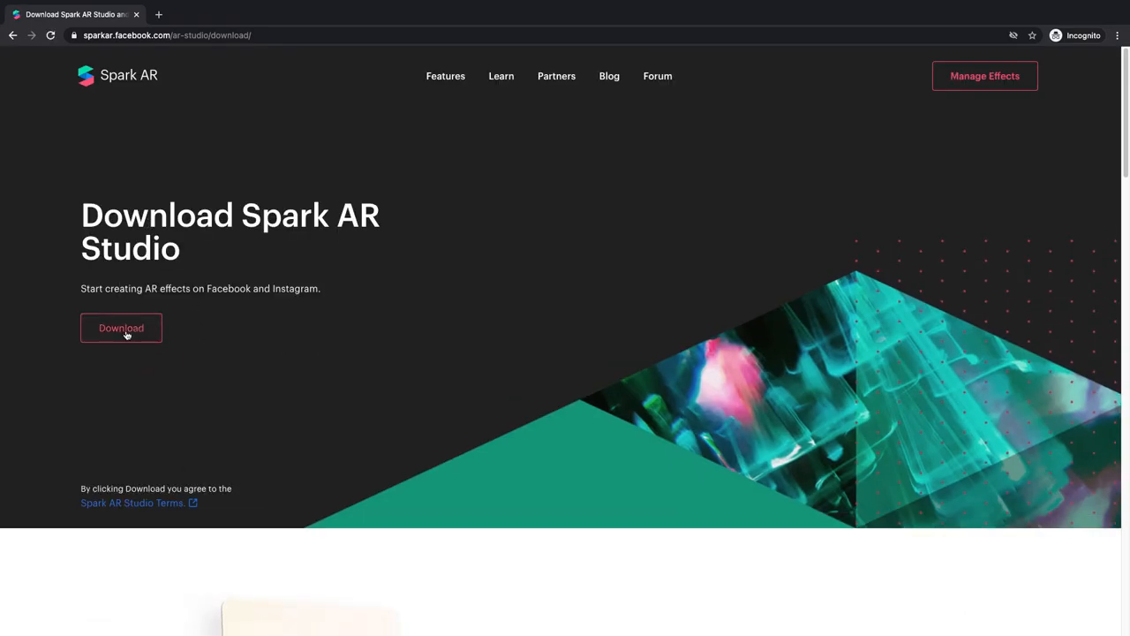
click(120, 327)
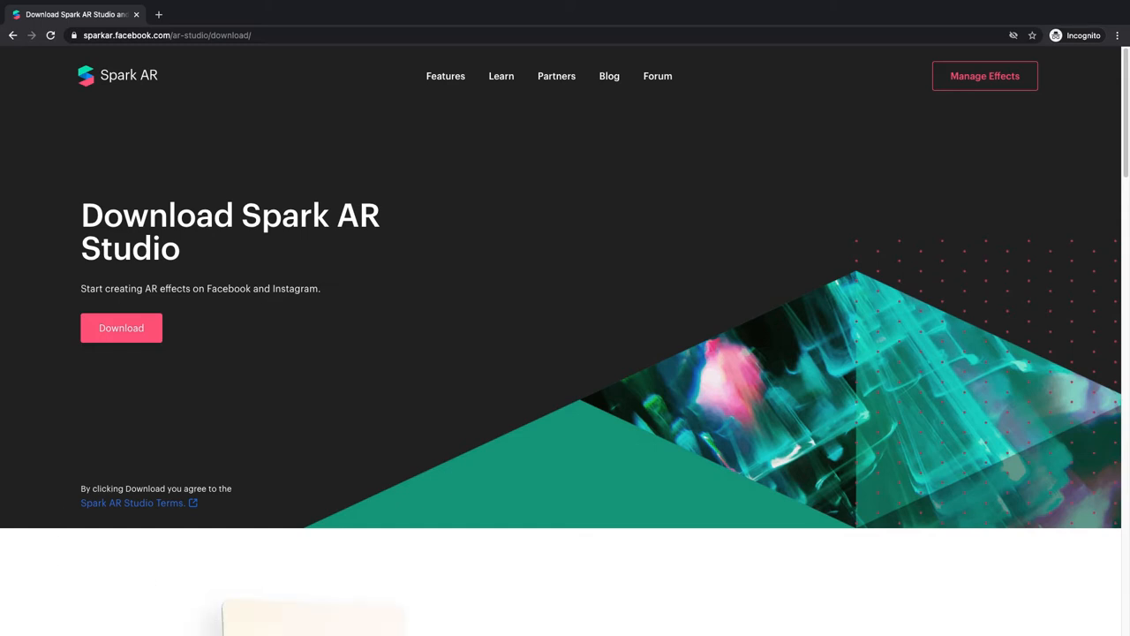
mouse_move(650, 618)
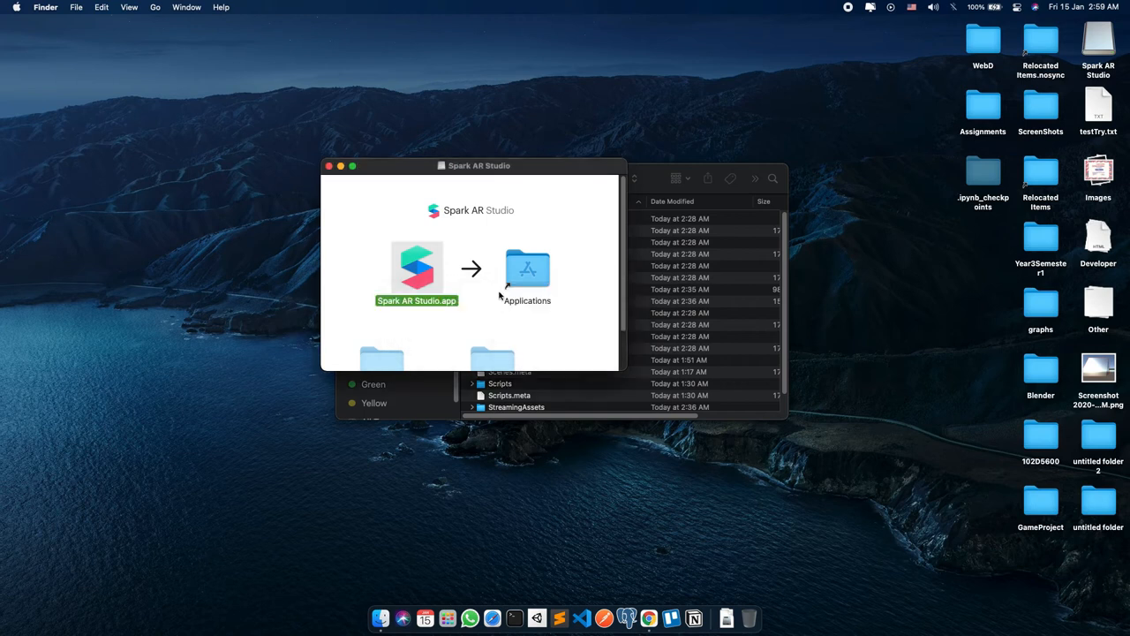
- Drag Spark AR Studio.app from the disk image onto the Applications folder
click(697, 552)
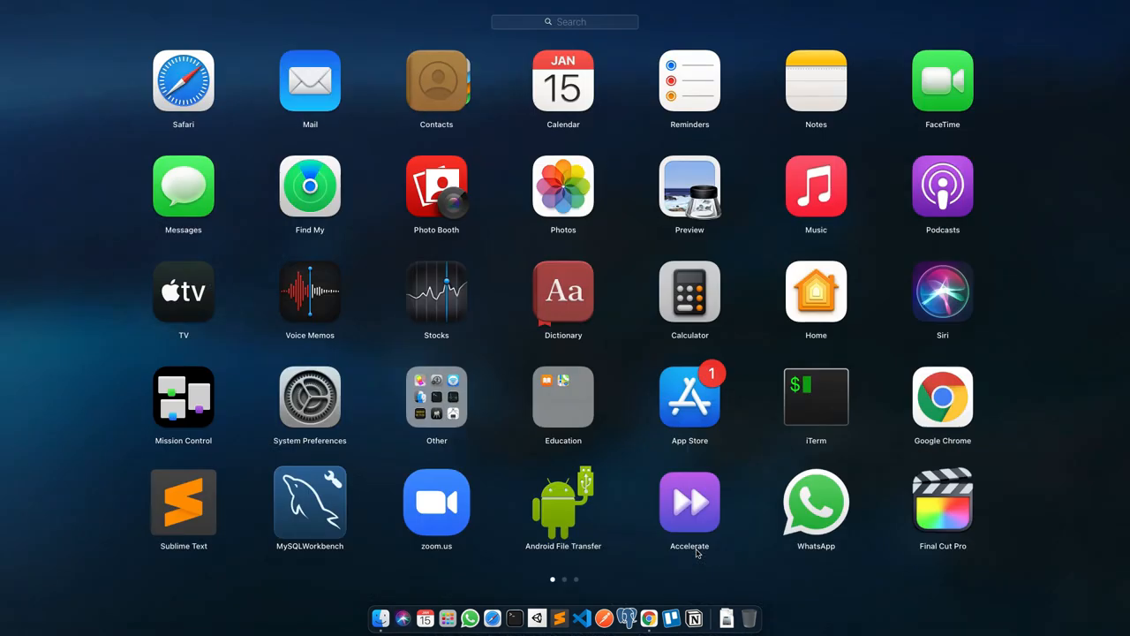
- Find Spark AR Studio via Launchpad search 'spar', launch it and allow the internet-downloaded app to open
text(s)
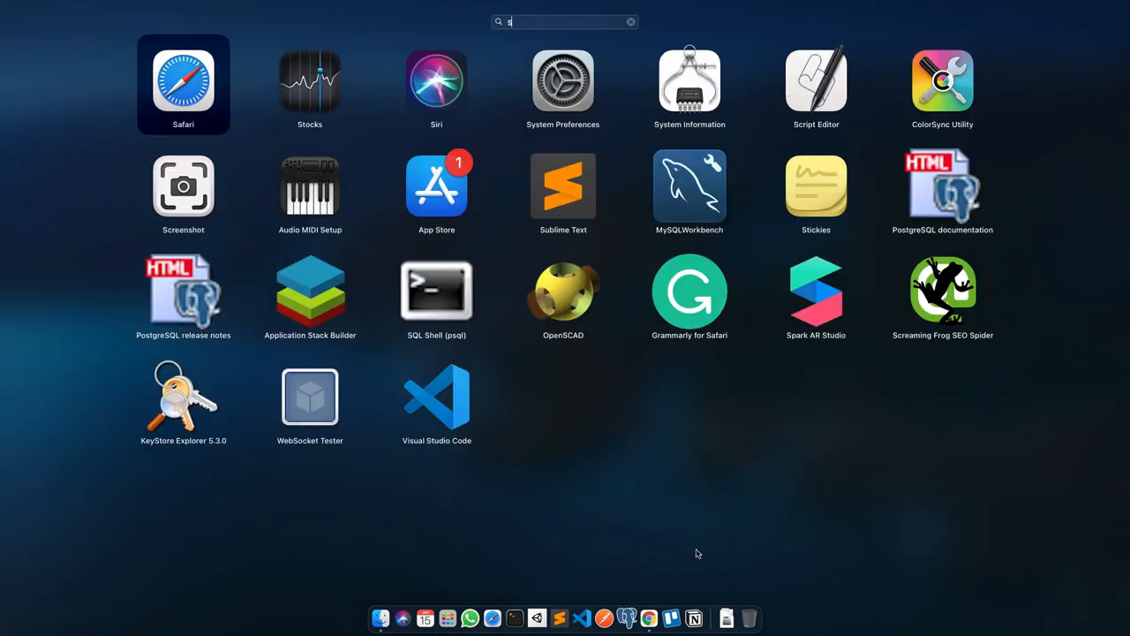
text(par)
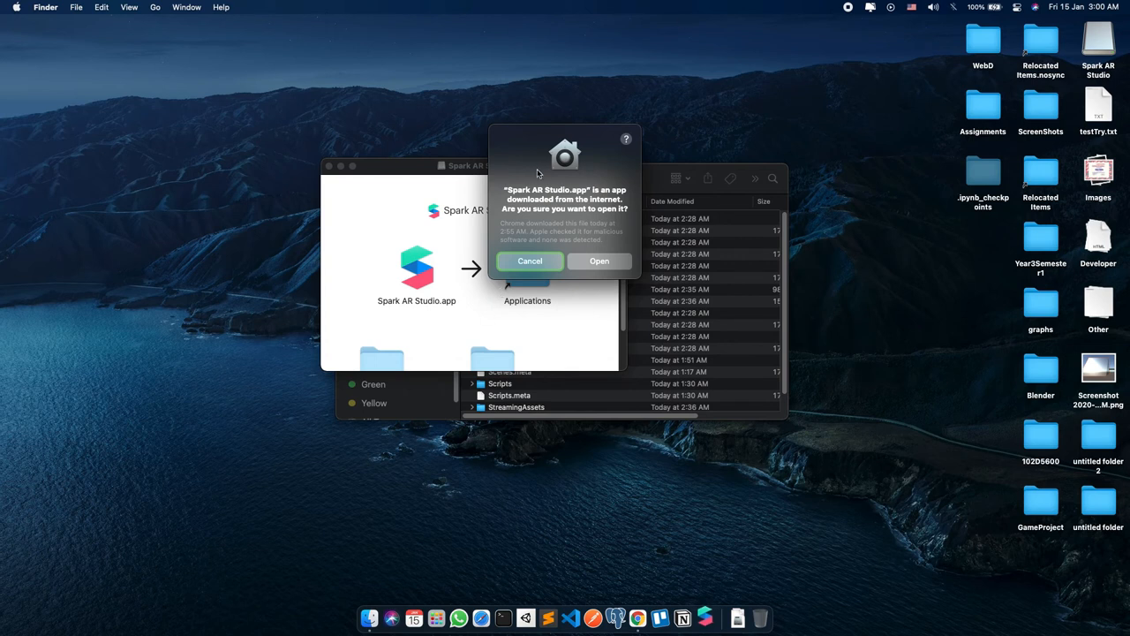
click(600, 261)
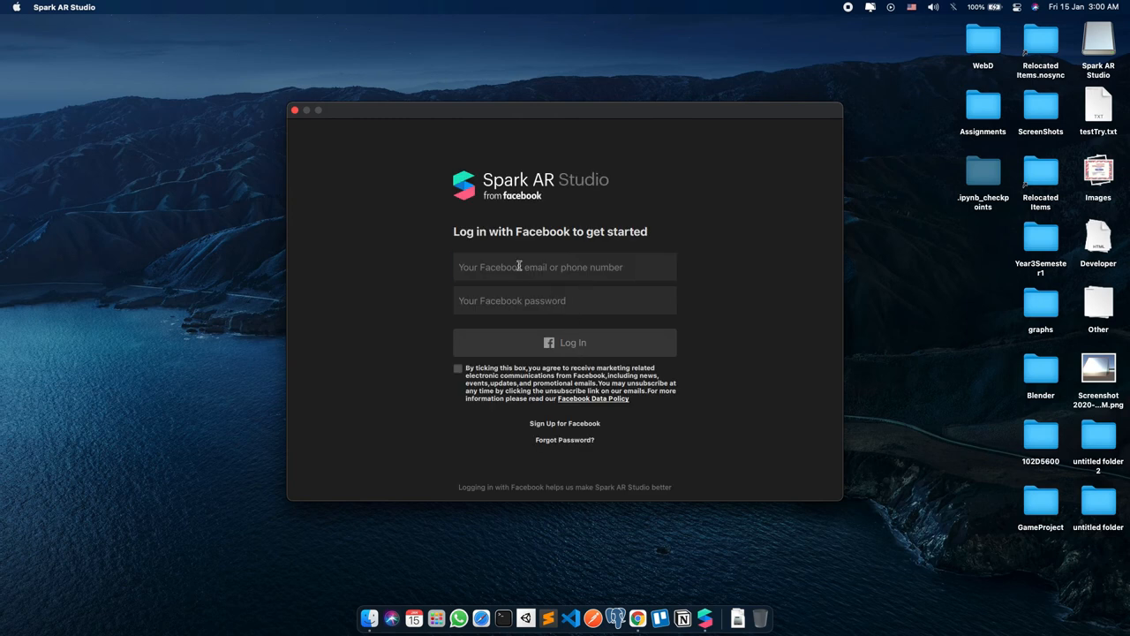
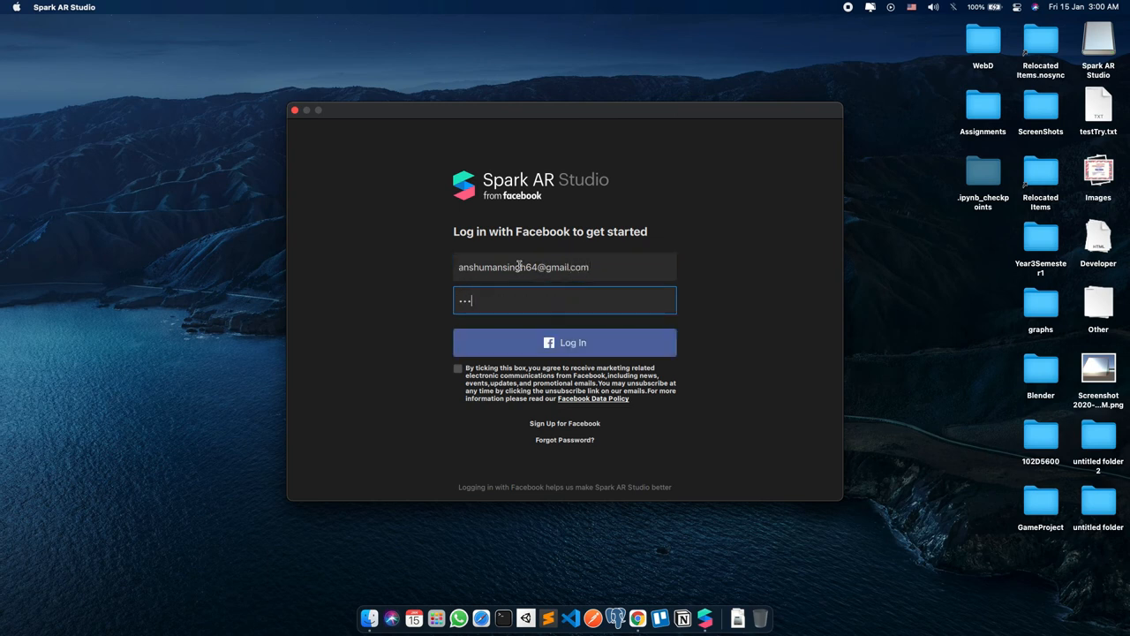
- Enter the Facebook email 'anshum…' and password, then submit the login
click(565, 343)
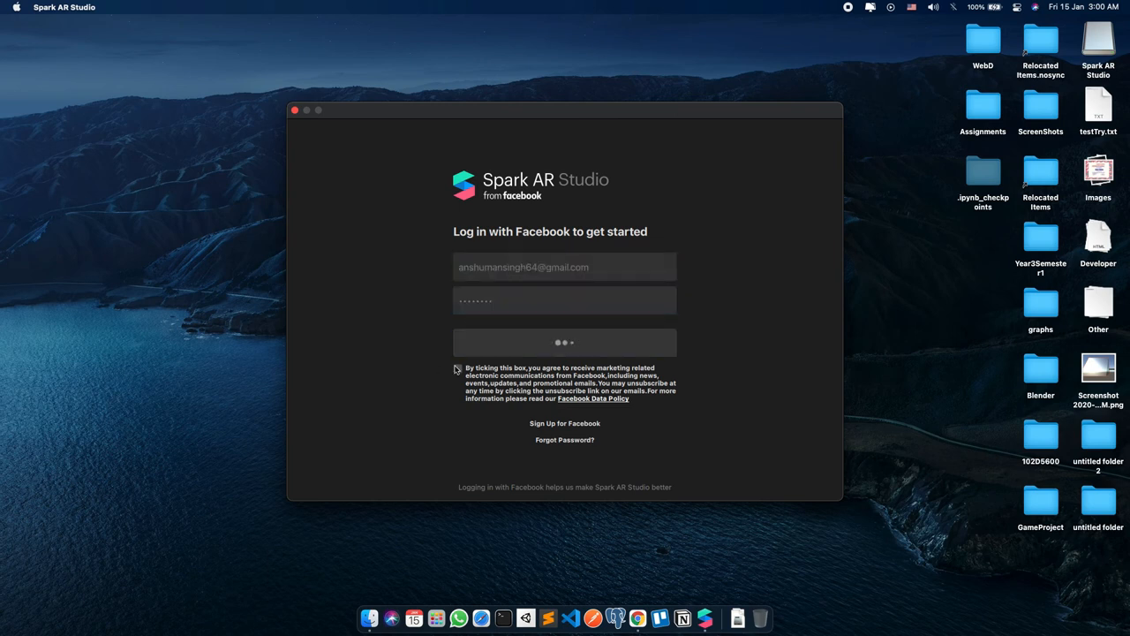